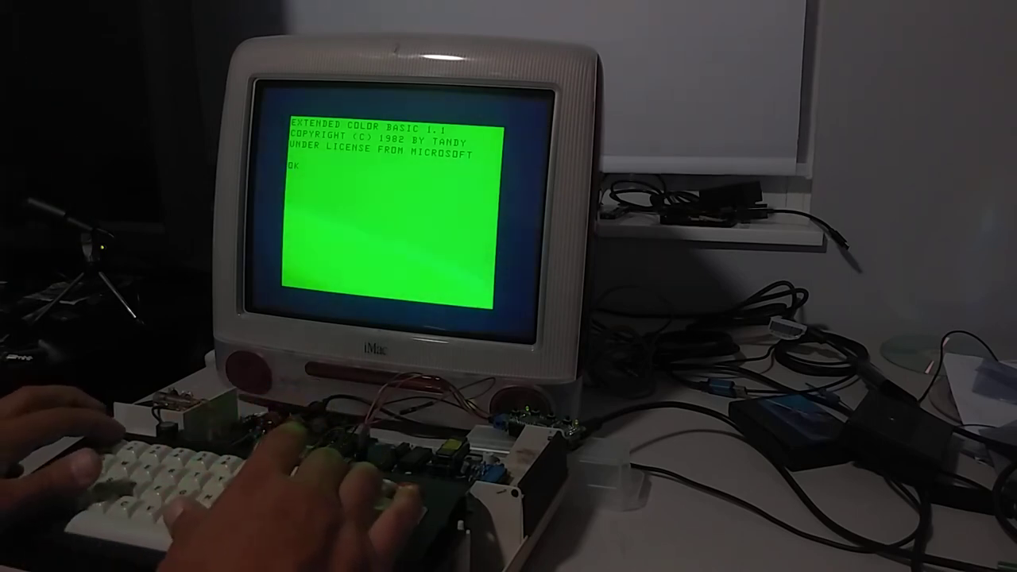
text(10 PR)
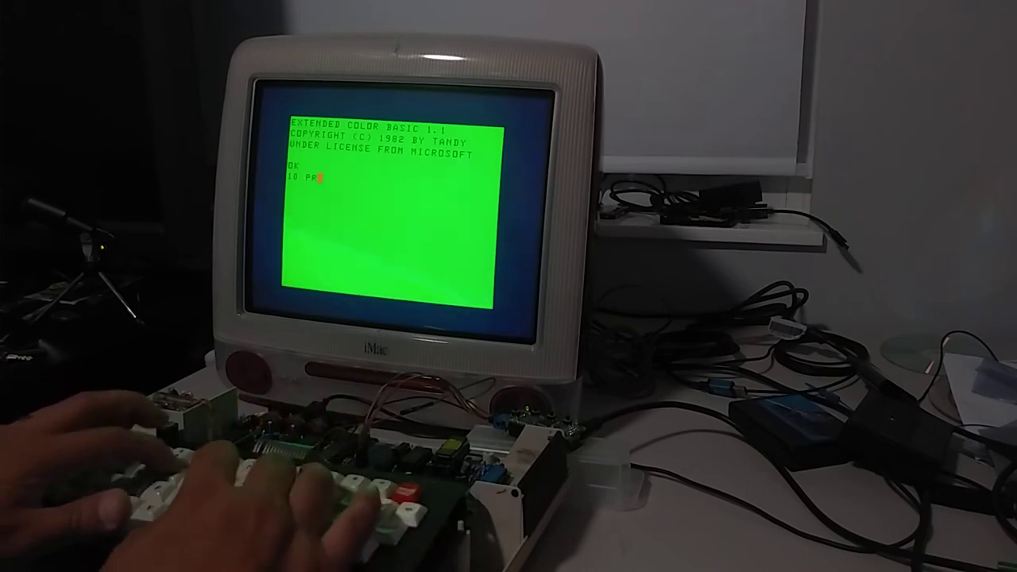
text(INT)
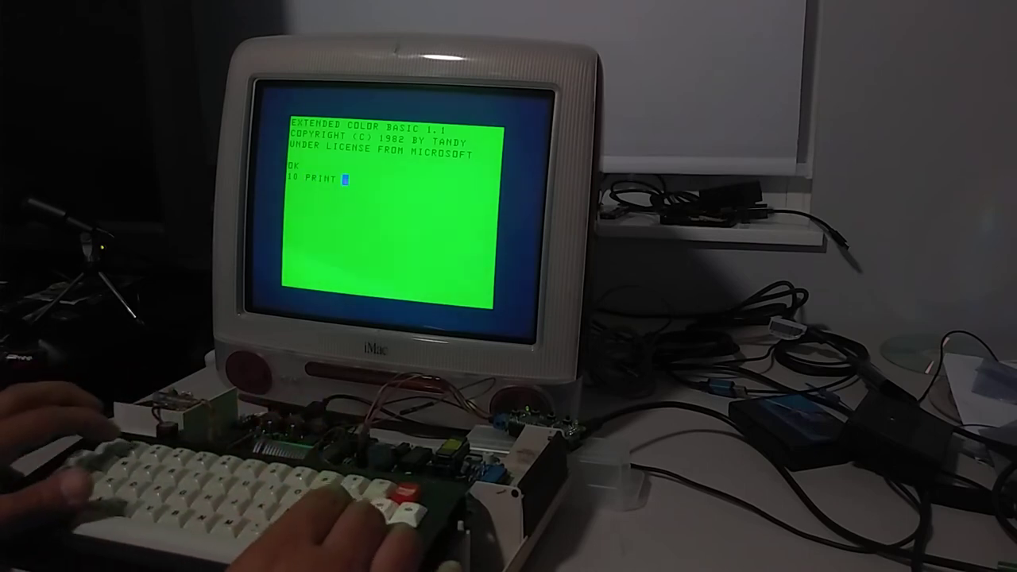
text("HELLO)
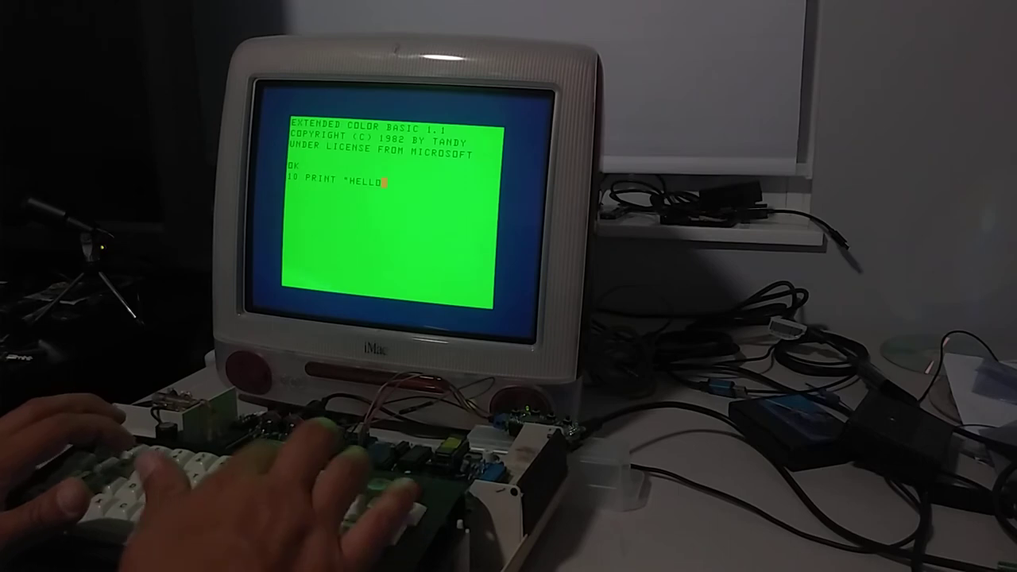
text(IMM)
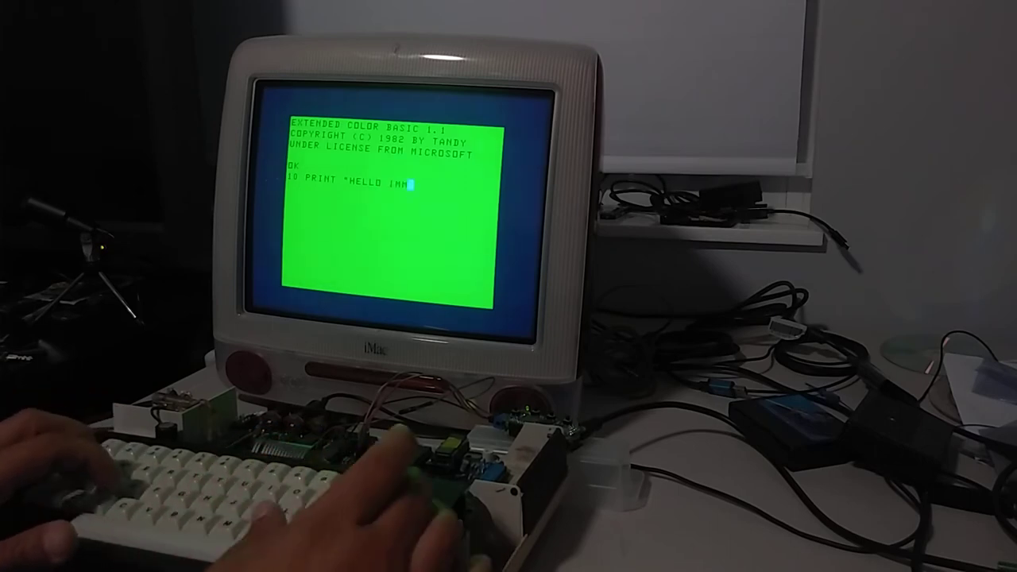
text(AC G3)
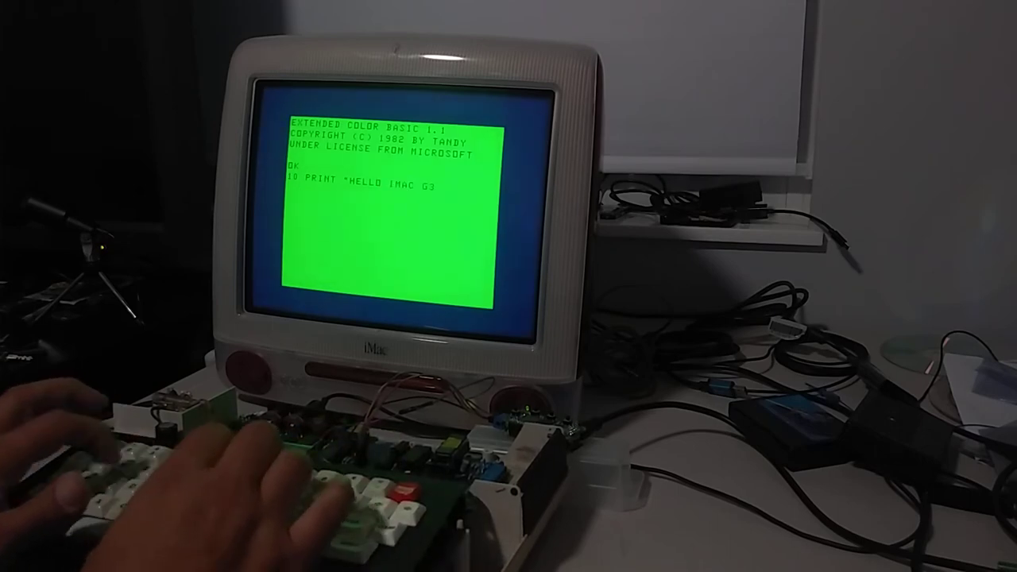
text(DV)
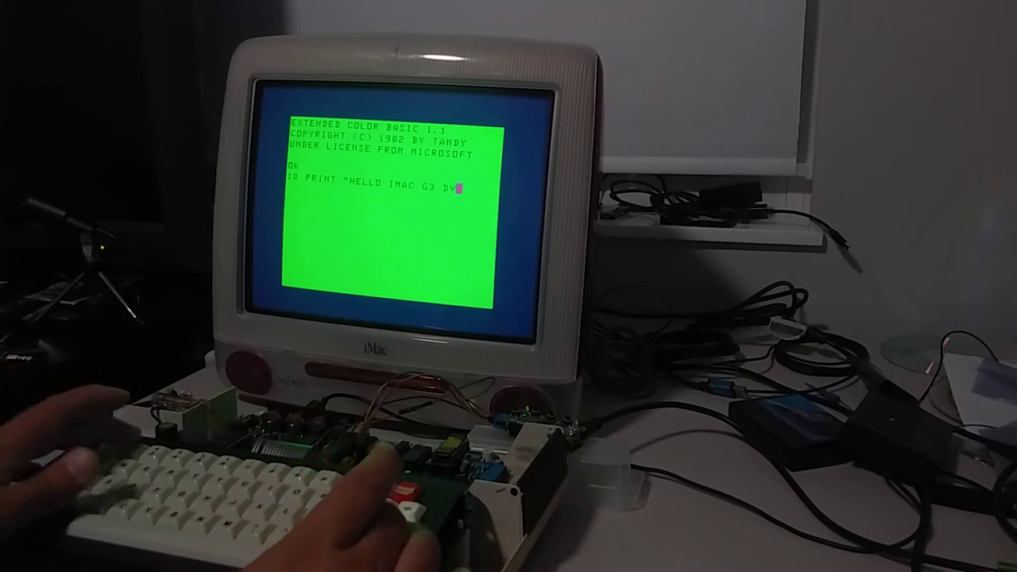
text(")
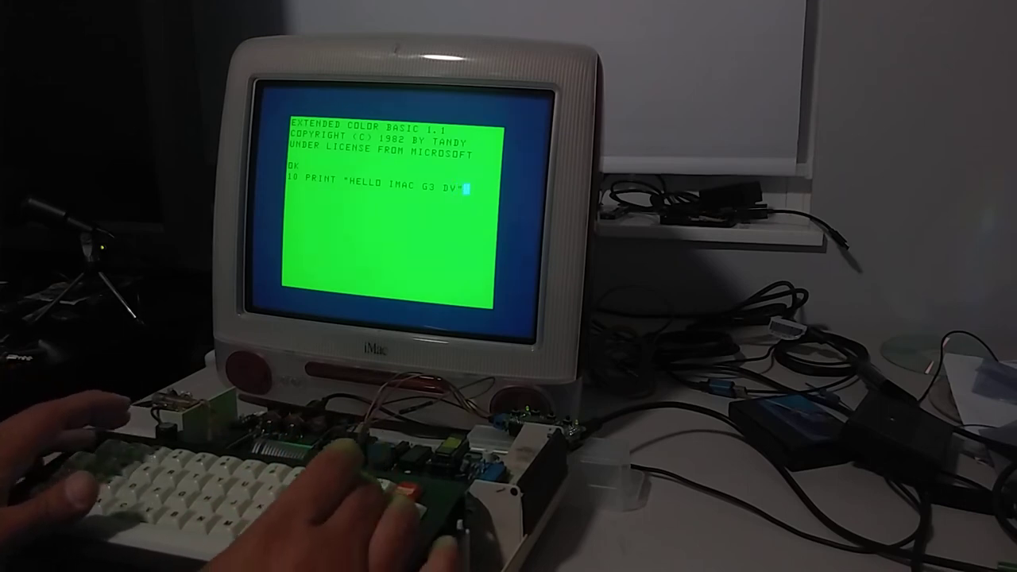
text(20 G)
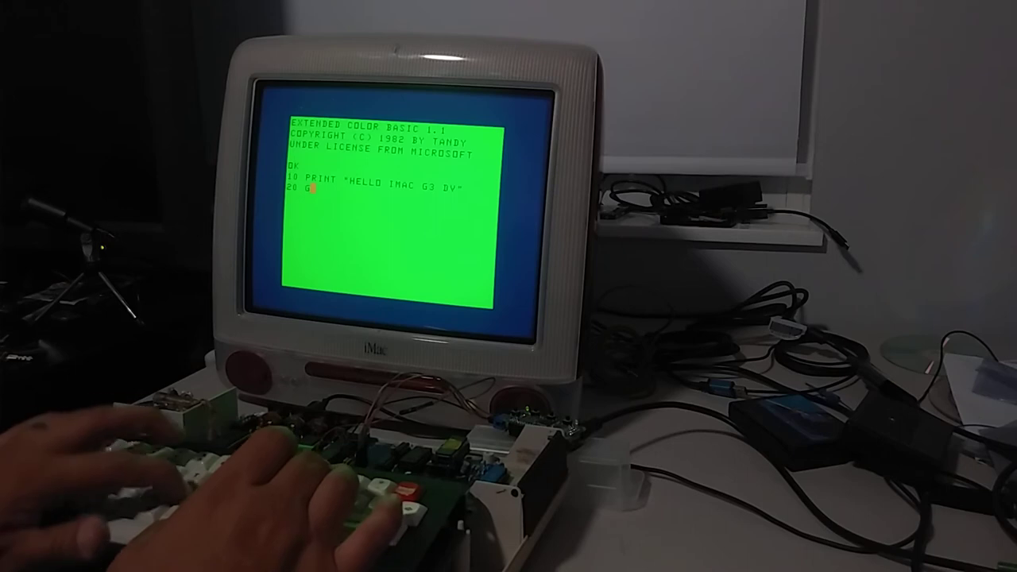
text(OTO 10)
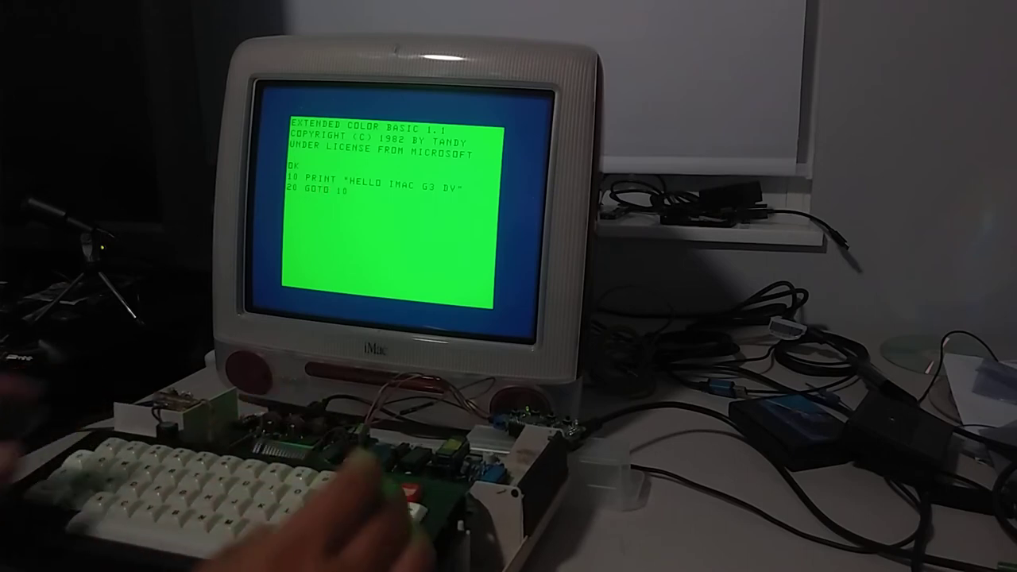